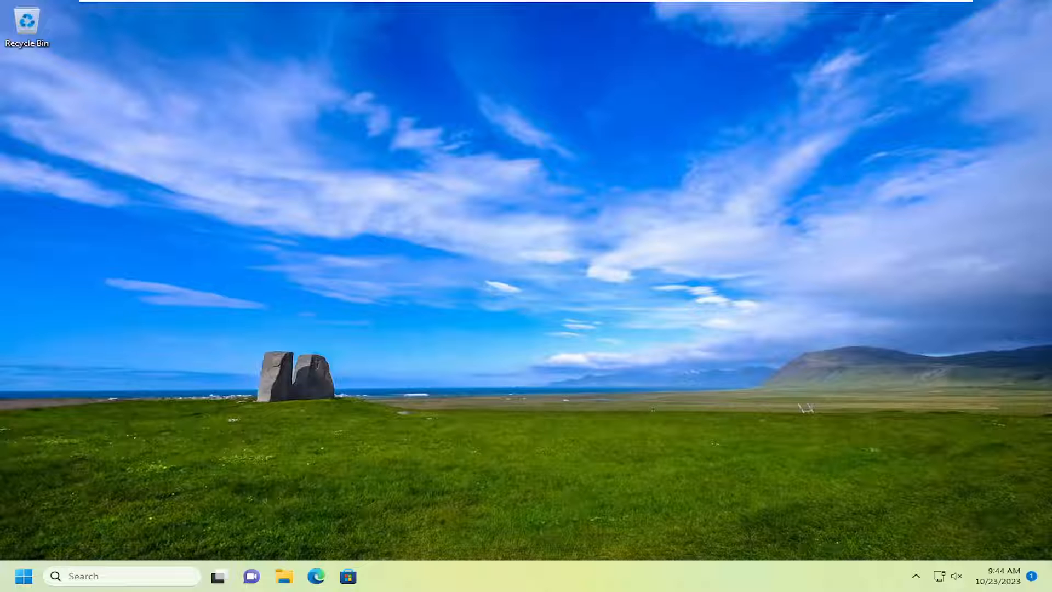
mouse_move(203, 448)
type("c")
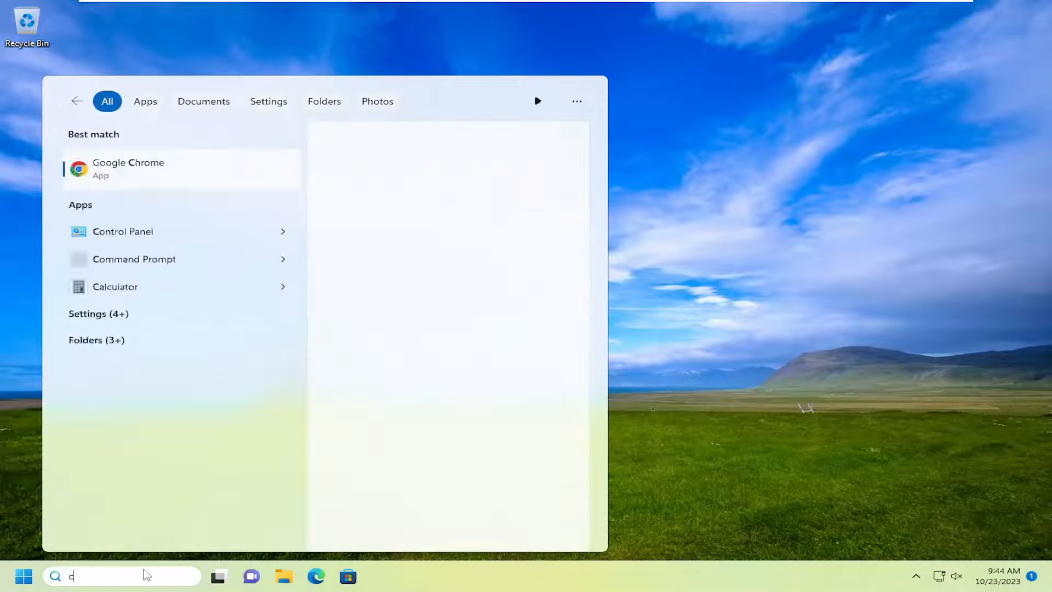
- Search for cmd, run Command Prompt as administrator, and approve the User Account Control prompt
type("md")
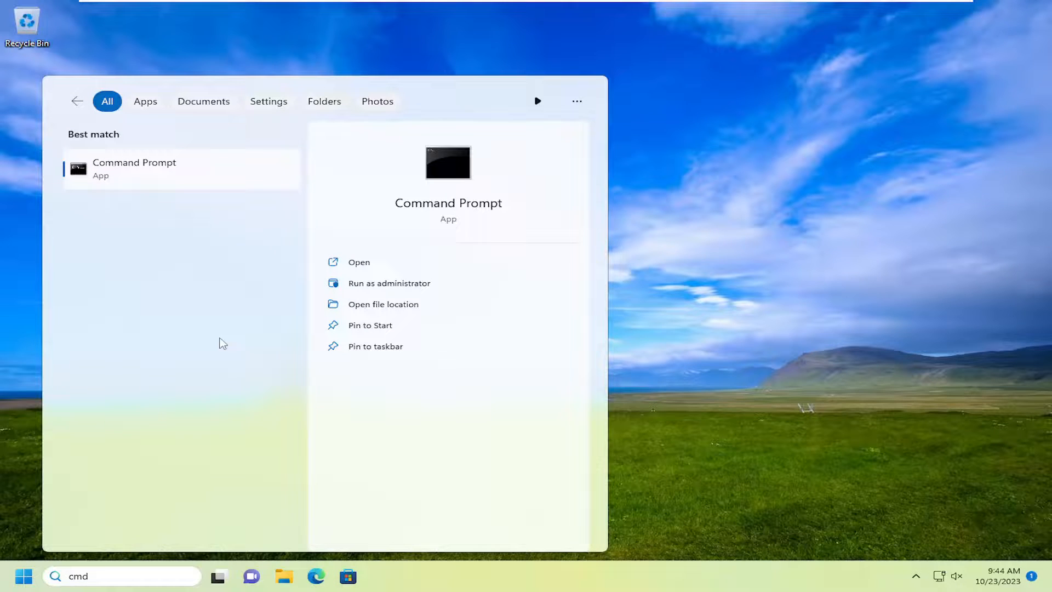
mouse_move(118, 170)
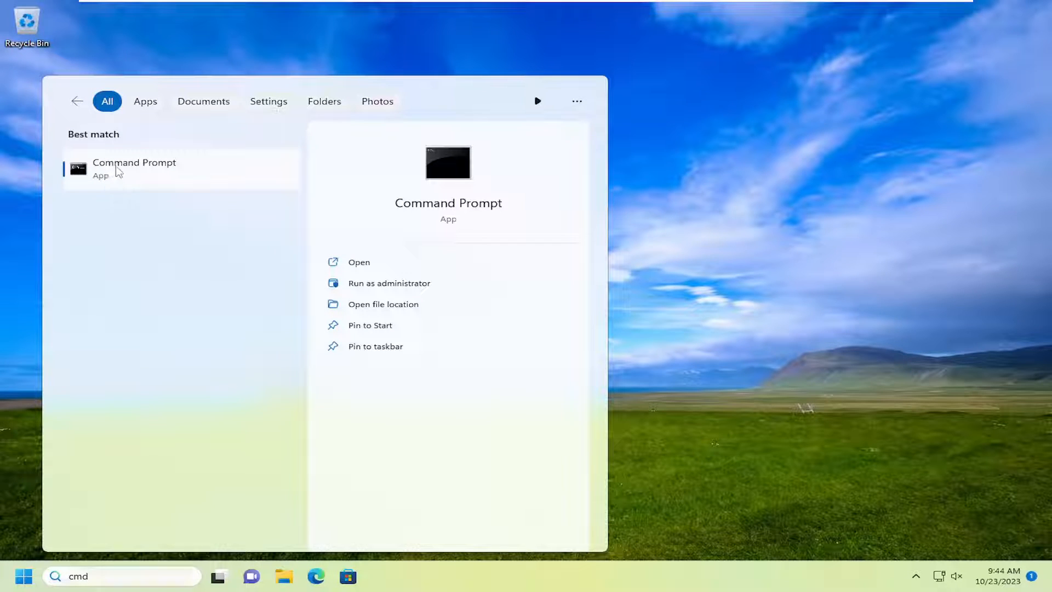
left_click(388, 282)
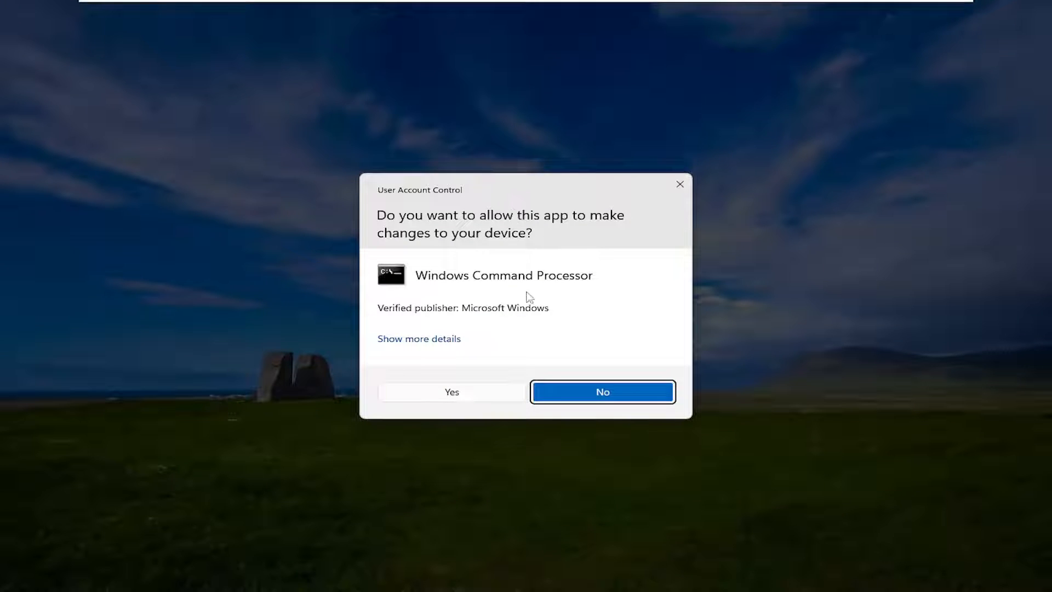
left_click(451, 391)
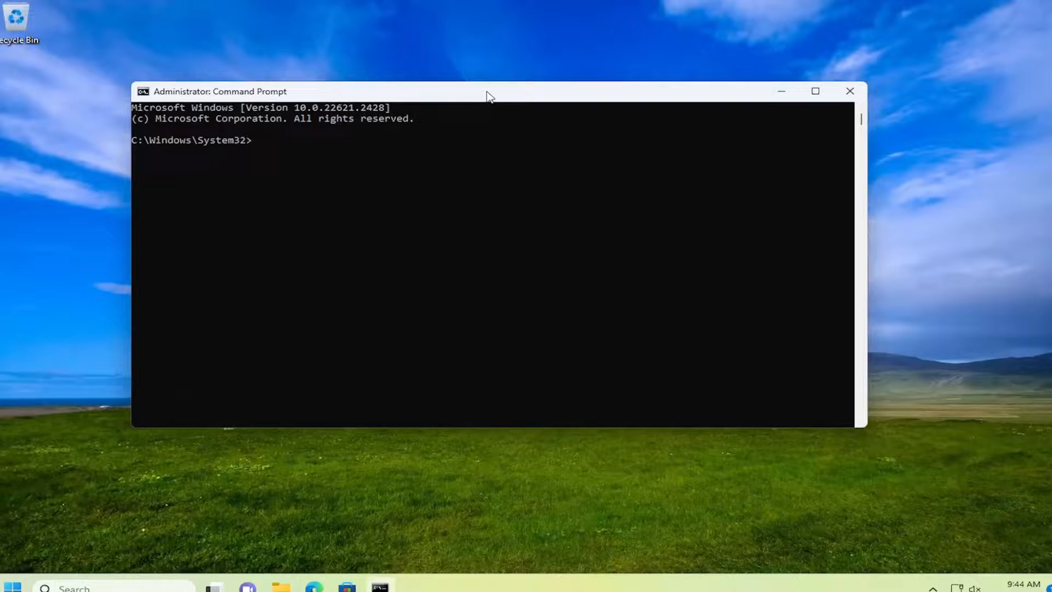